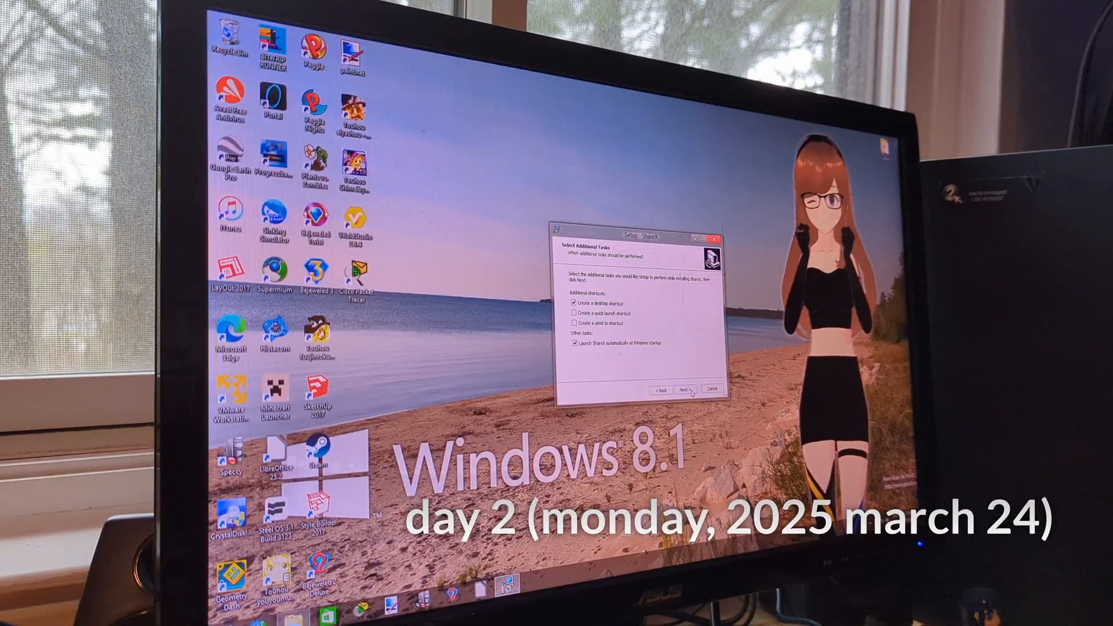
Step: Keep the default shortcut options and finish the ShareX installation
click(684, 390)
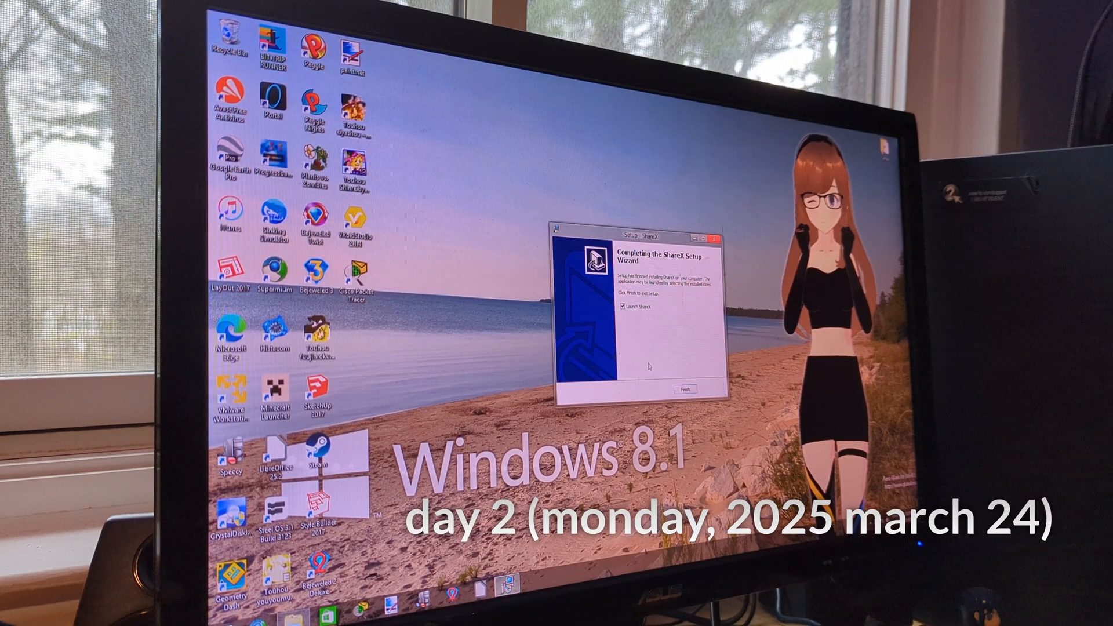
click(683, 389)
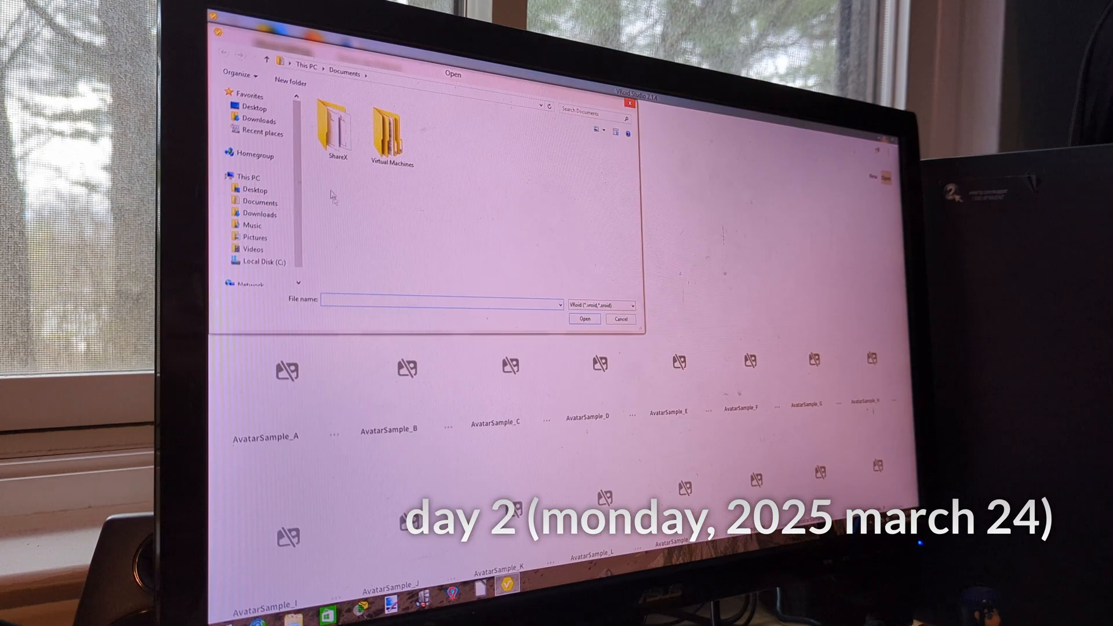
Step: Browse the Documents folder showing the ShareX and Virtual Machines folders
click(254, 190)
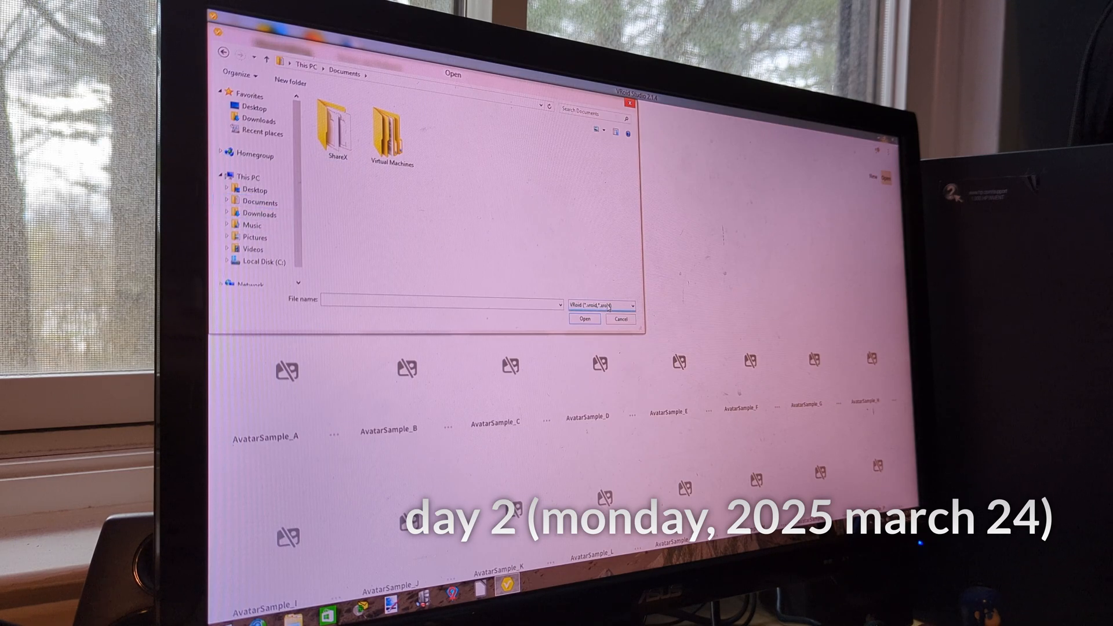
click(258, 202)
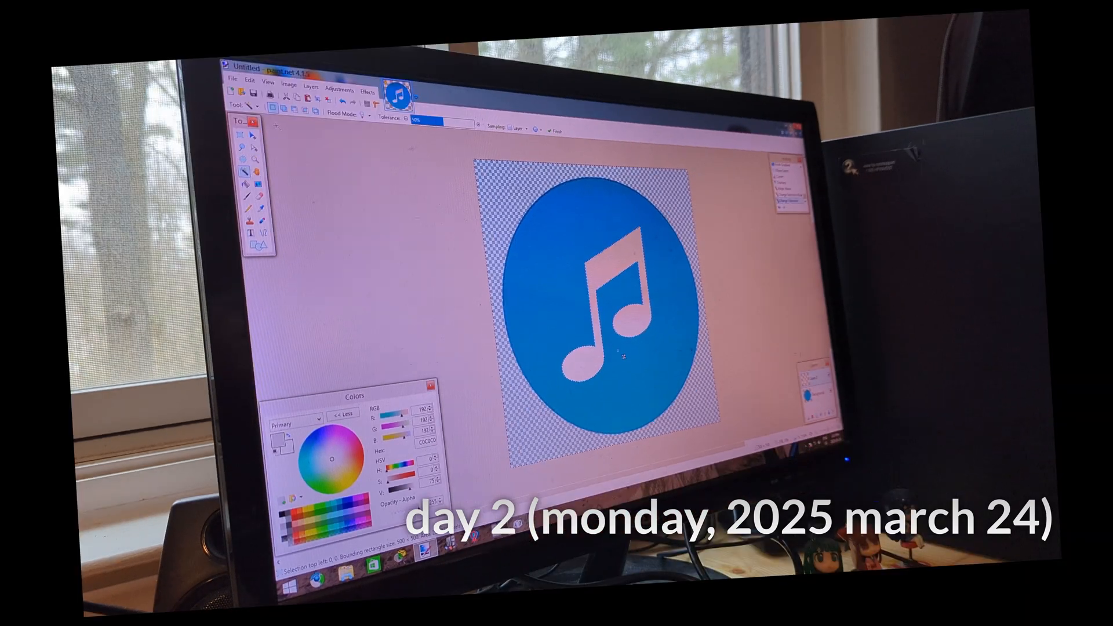
Step: Choose the Rectangle Select tool over the blue music-note icon image
click(241, 141)
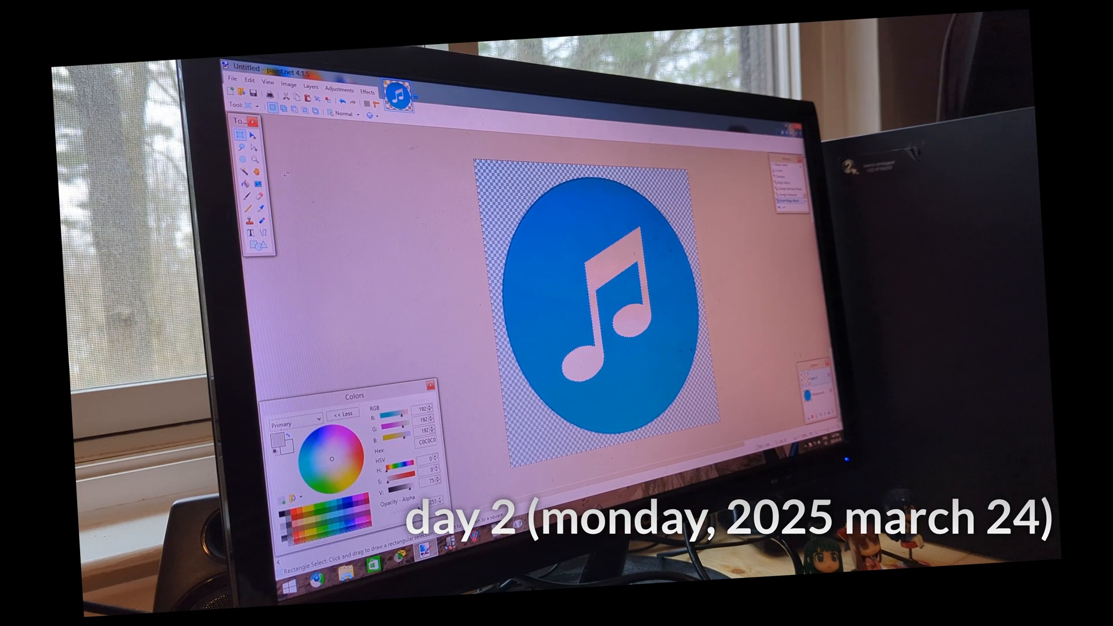